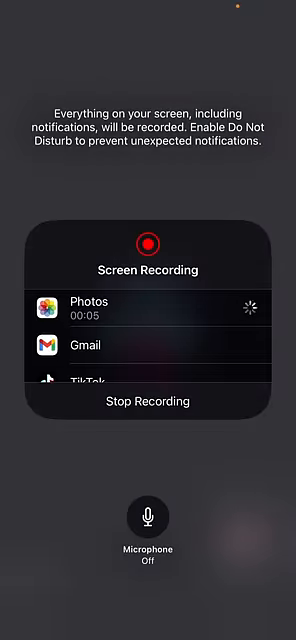
- Finish the edit and start exporting the video at 1080P
click(148, 520)
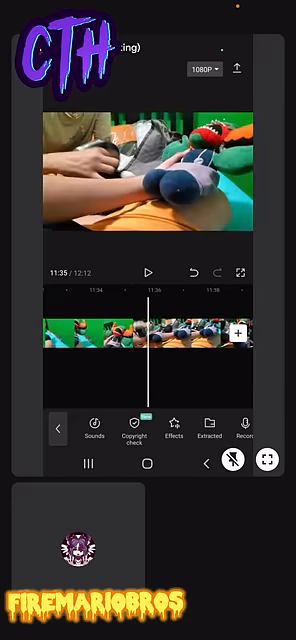
click(236, 68)
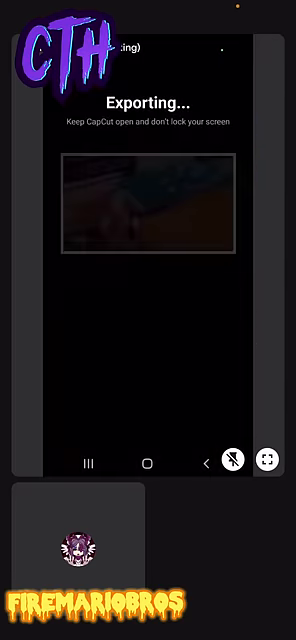